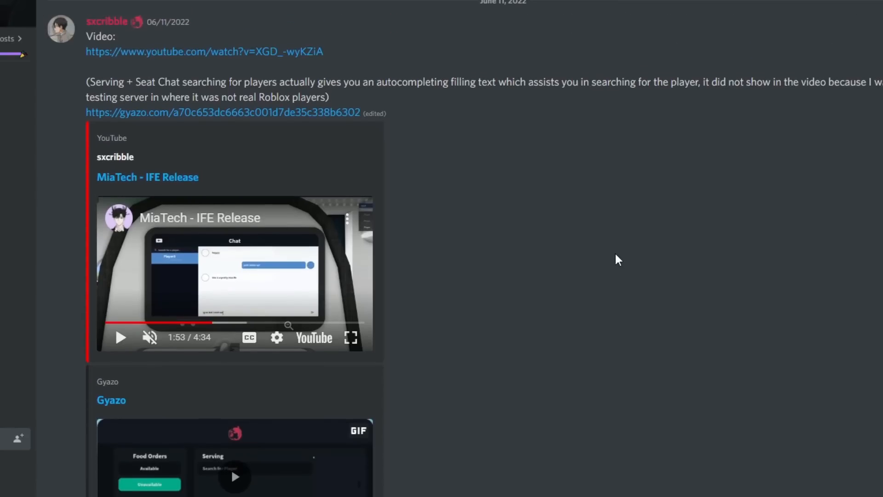
{"action": "mouse_move", "coordinate": [231, 250]}
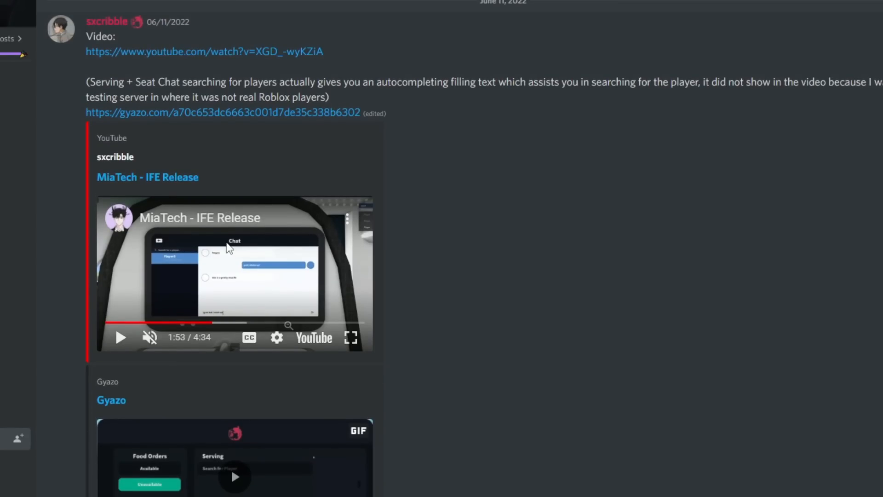
{"action": "mouse_move", "coordinate": [297, 286]}
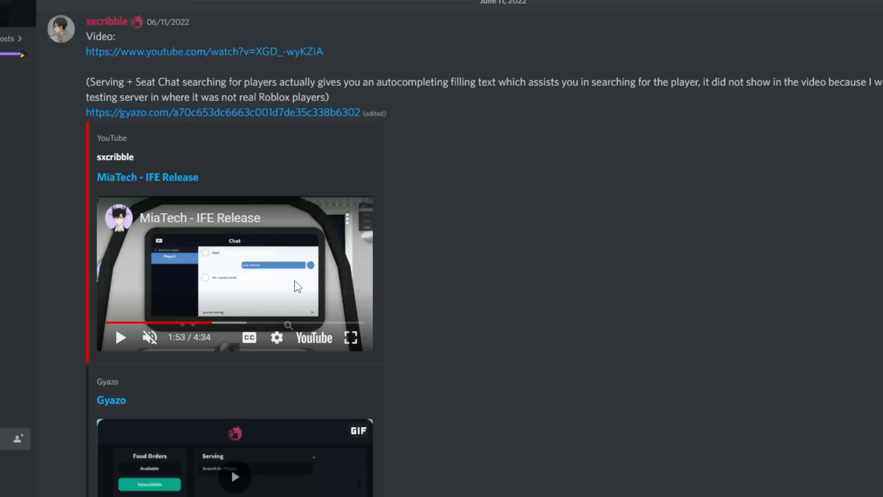
{"action": "mouse_move", "coordinate": [199, 275]}
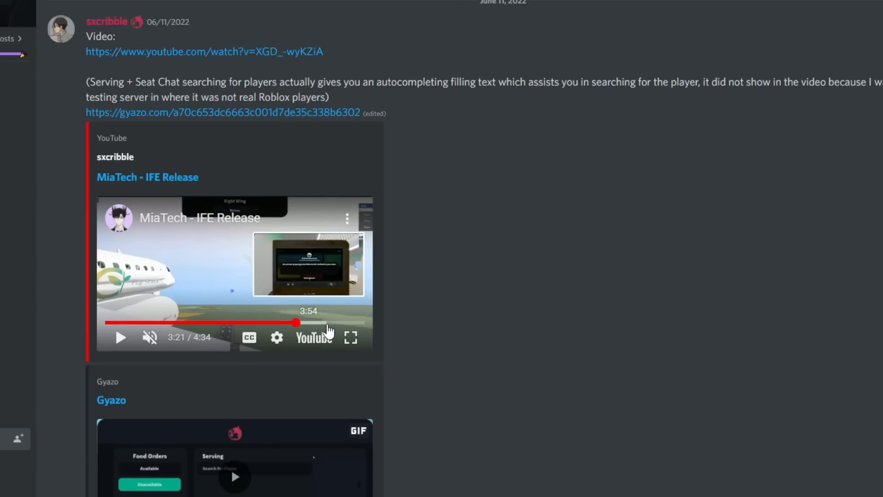
Scroll the #ife channel to the embedded MiaTech IFE release video.
{"action": "scroll", "scroll_direction": "down", "scroll_amount": 3}
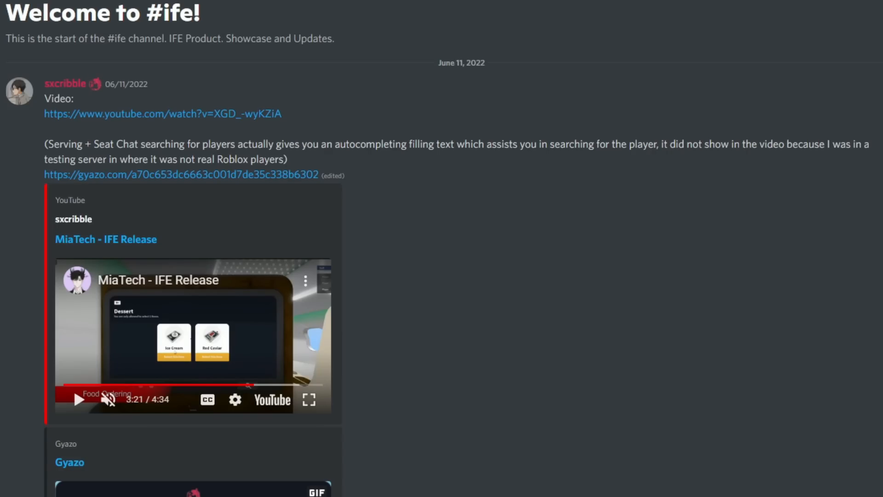
Launch the MiaTech Hub and buy the In-Flight Entertainment product for 650 Robux.
{"action": "scroll", "scroll_direction": "down", "scroll_amount": 3}
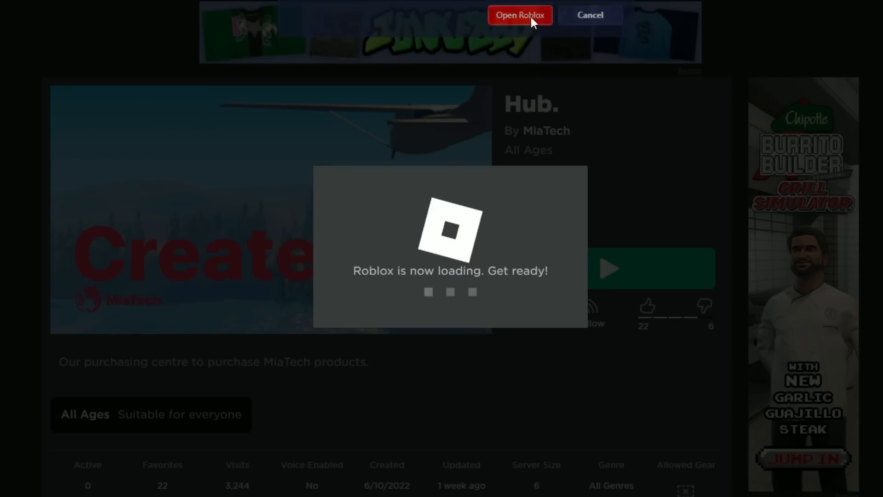
{"action": "left_click", "coordinate": [518, 16]}
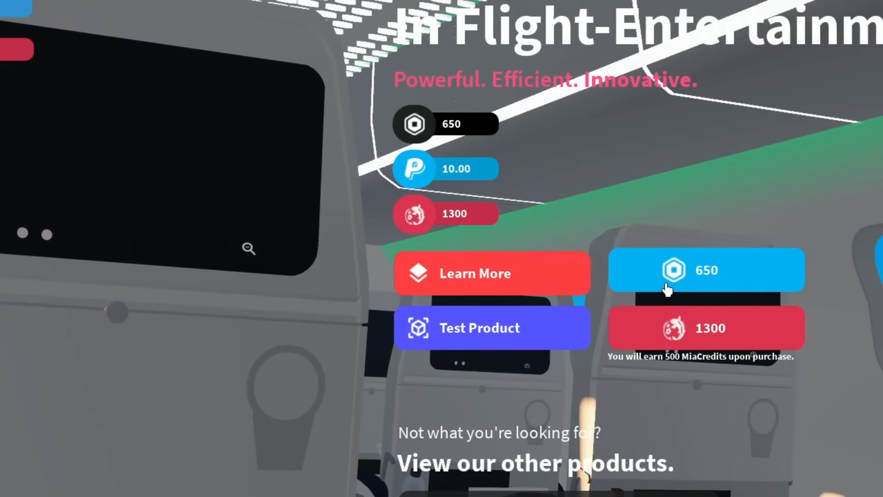
{"action": "left_click", "coordinate": [706, 270]}
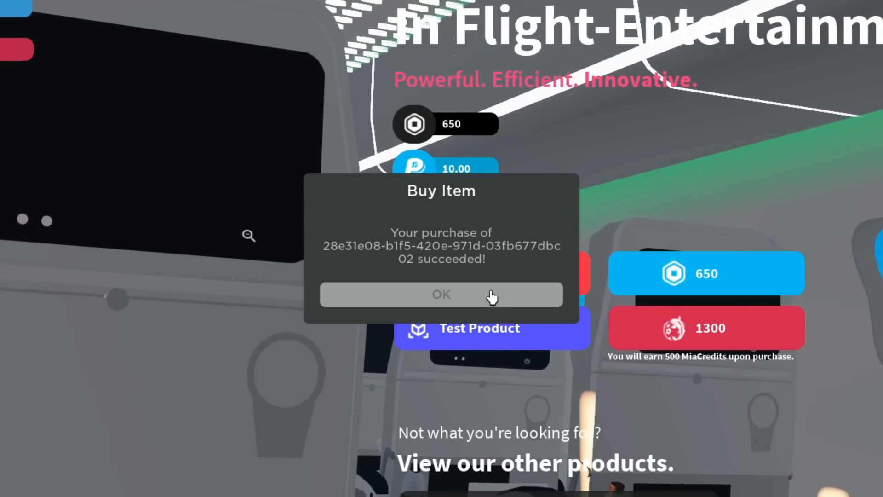
{"action": "left_click", "coordinate": [441, 294]}
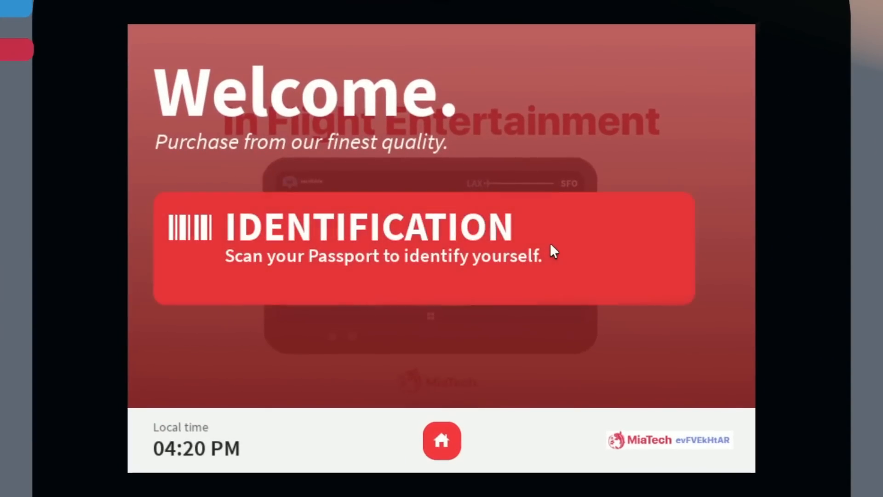
{"action": "left_click", "coordinate": [423, 247]}
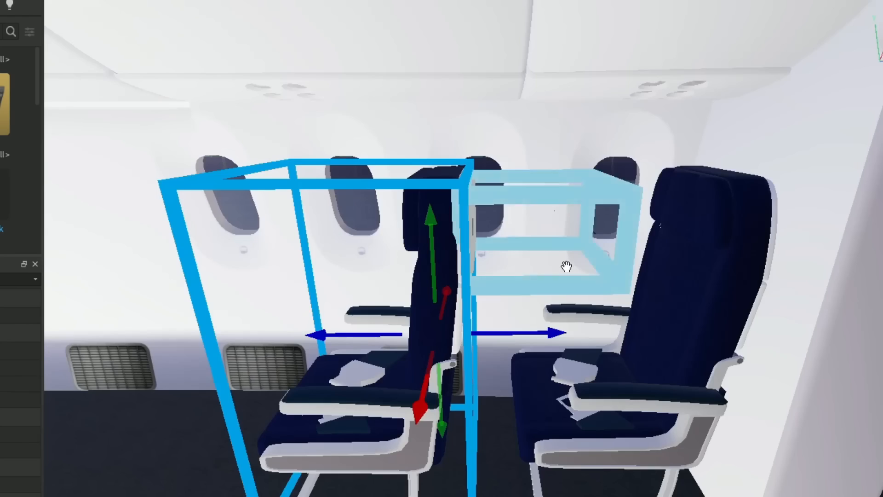
Move the navy economy seat rows into place along the cabin aisle.
{"action": "left_click_drag", "start_coordinate": [566, 266], "coordinate": [461, 343]}
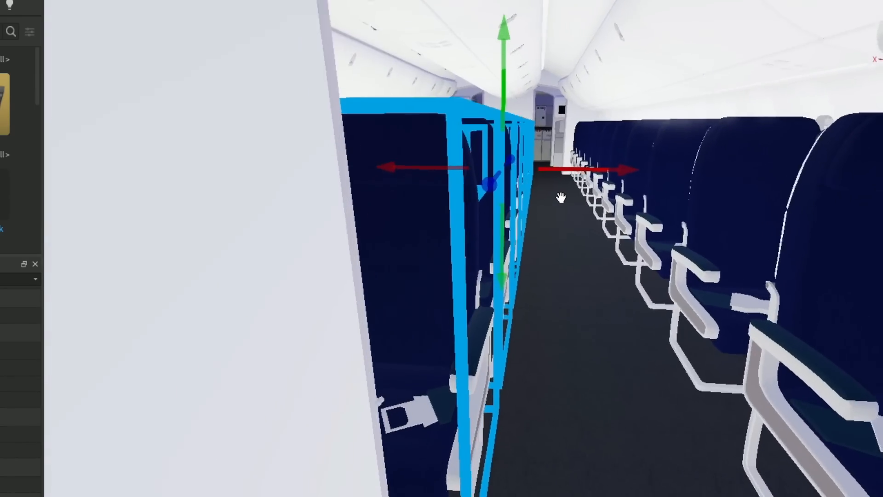
{"action": "left_click_drag", "start_coordinate": [560, 197], "coordinate": [583, 136]}
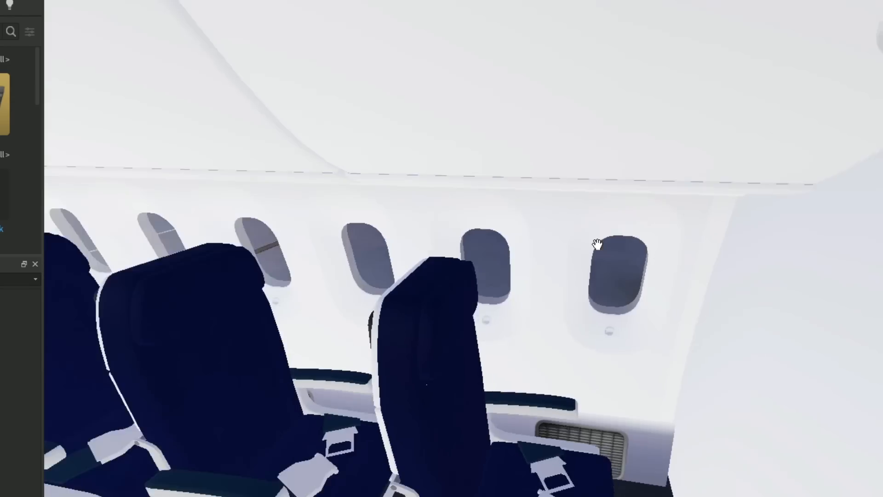
{"action": "left_click_drag", "start_coordinate": [597, 242], "coordinate": [613, 265]}
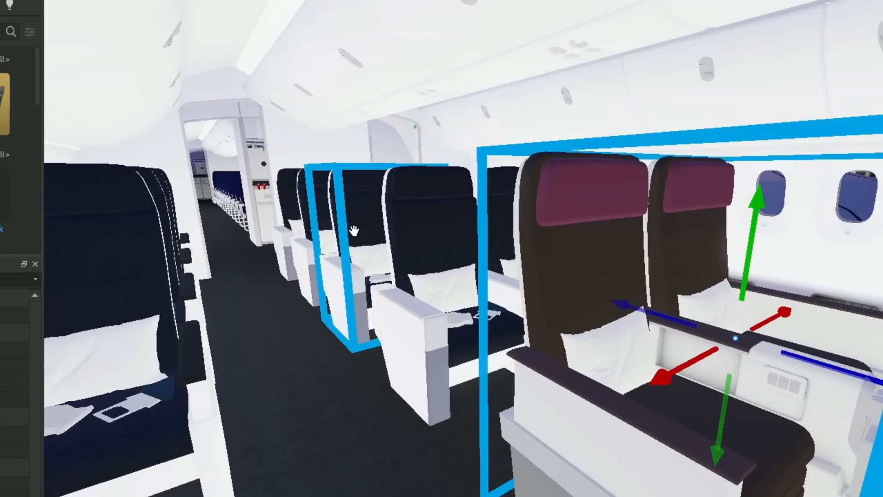
Position the maroon-headrest premium seats in the cabin.
{"action": "left_click_drag", "start_coordinate": [338, 231], "coordinate": [400, 268]}
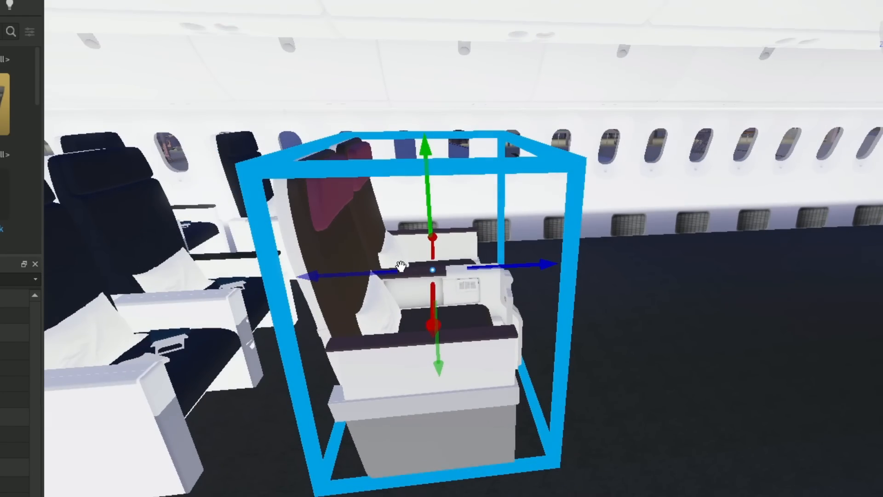
{"action": "left_click_drag", "start_coordinate": [395, 265], "coordinate": [608, 276]}
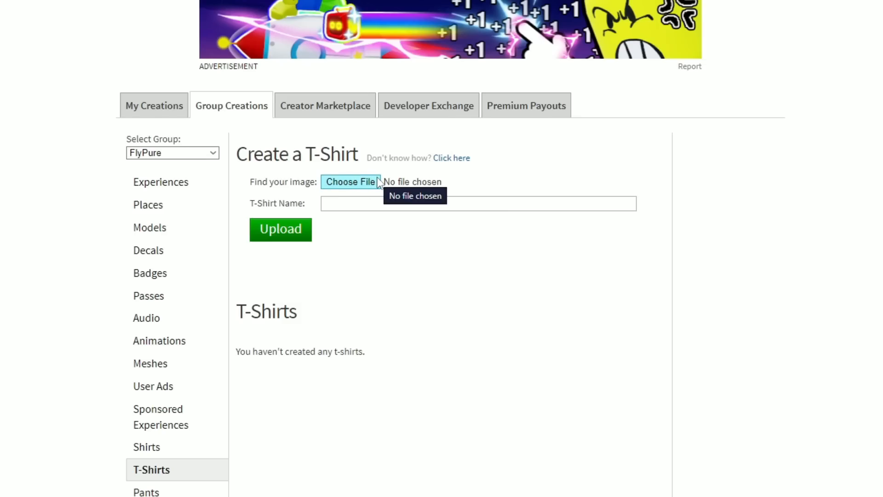
{"action": "mouse_move", "coordinate": [606, 227]}
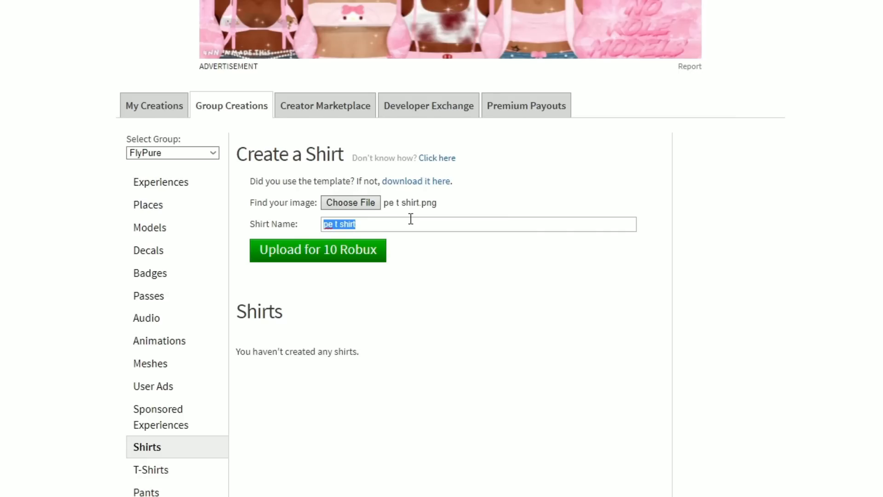
Upload the Premium Economy and Business Class shirt PNGs to the FlyPure group.
{"action": "type", "text": "Premium E"}
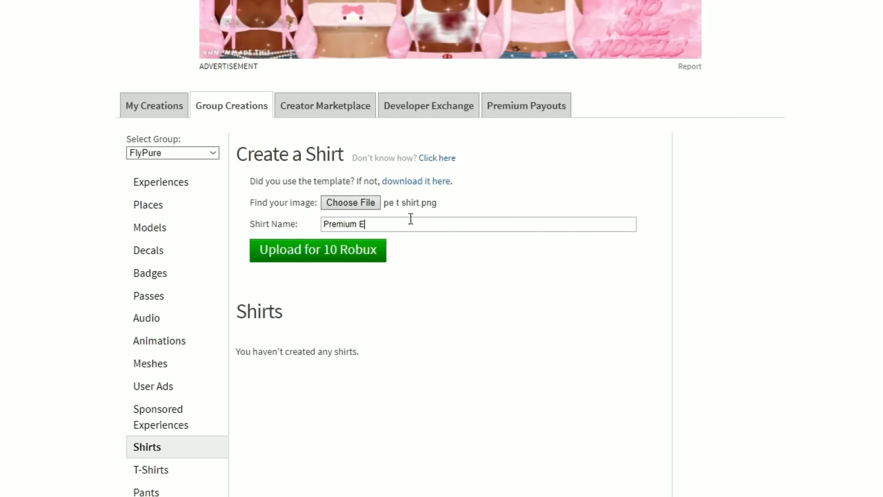
{"action": "left_click", "coordinate": [317, 250]}
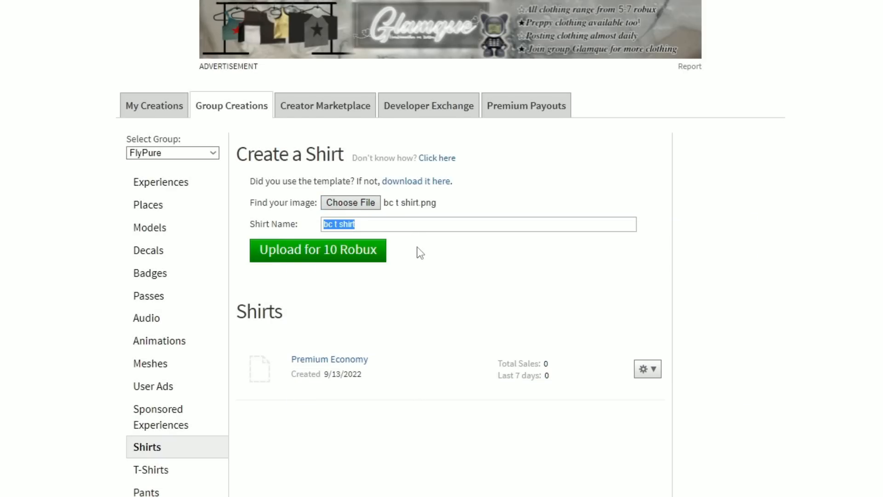
{"action": "type", "text": "Business Class"}
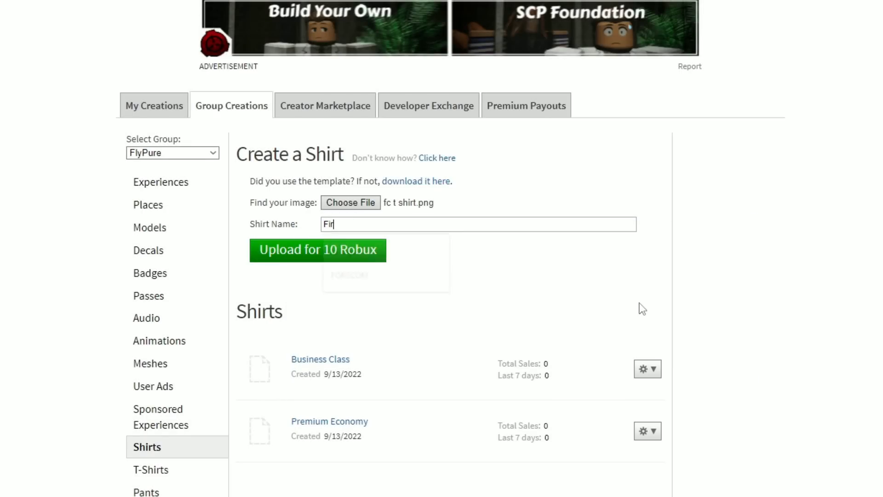
{"action": "left_click", "coordinate": [318, 250]}
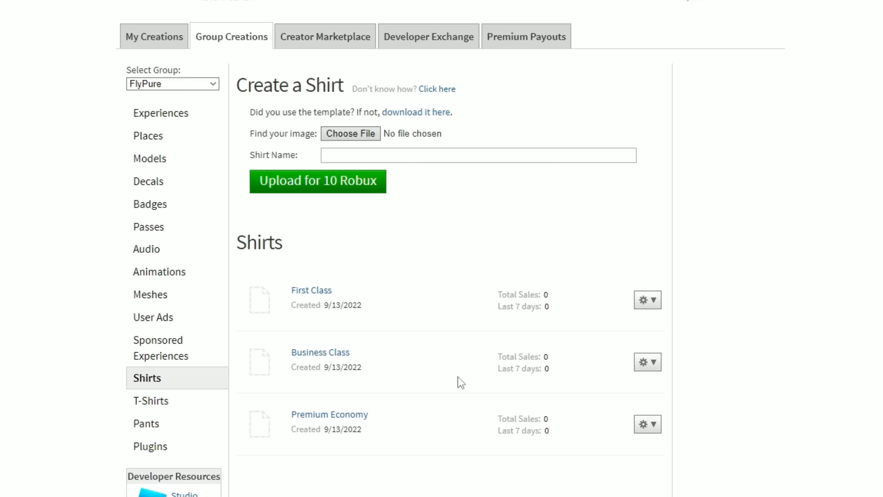
{"action": "mouse_move", "coordinate": [444, 367]}
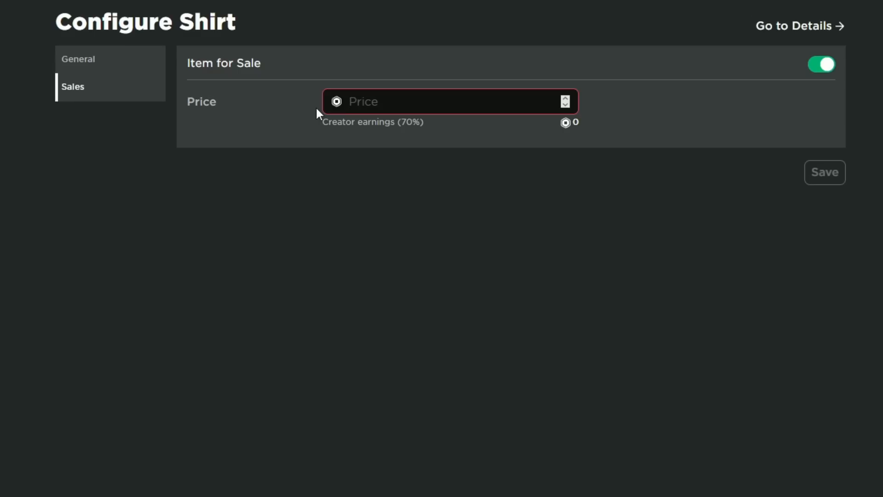
Put a class shirt on sale priced at 1200 Robux.
{"action": "type", "text": "5"}
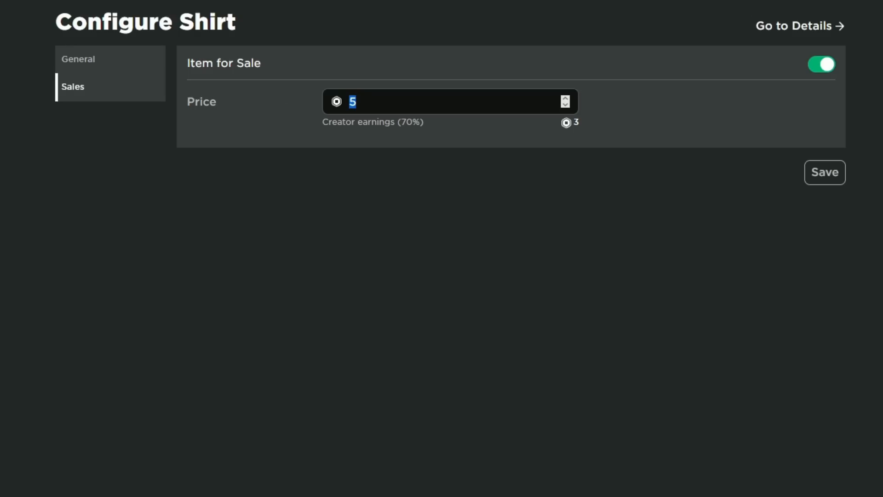
{"action": "type", "text": "1200"}
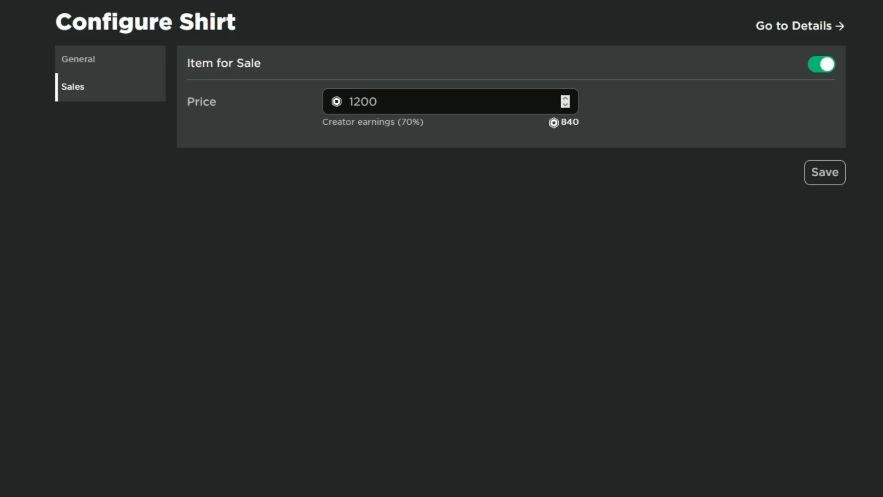
{"action": "type", "text": "5"}
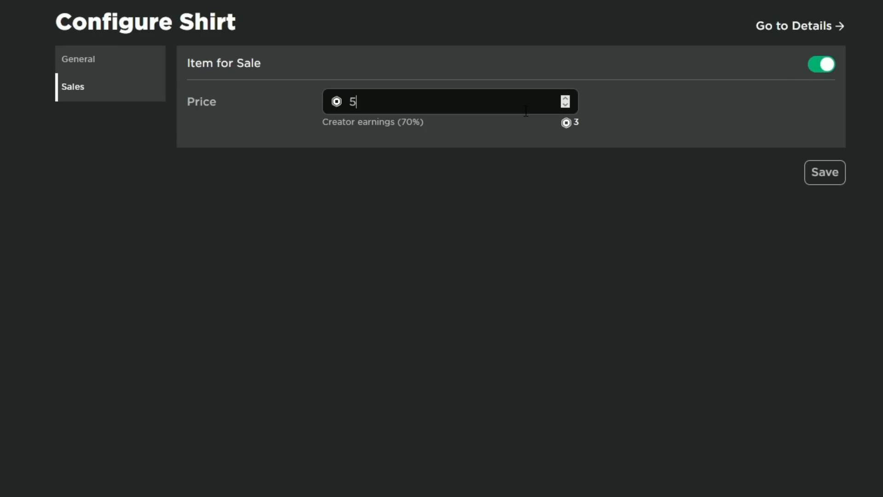
Replace the next shirt's price with 2499 Robux and save it.
{"action": "double_click", "coordinate": [353, 101]}
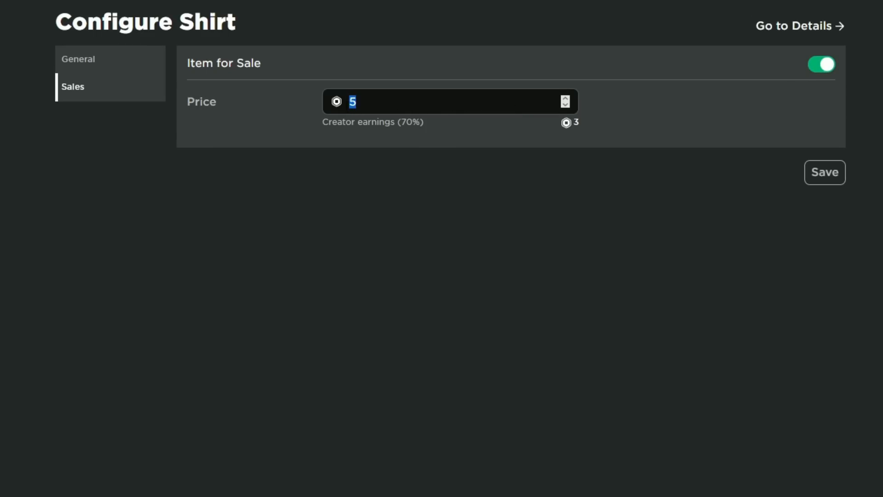
{"action": "mouse_move", "coordinate": [387, 77]}
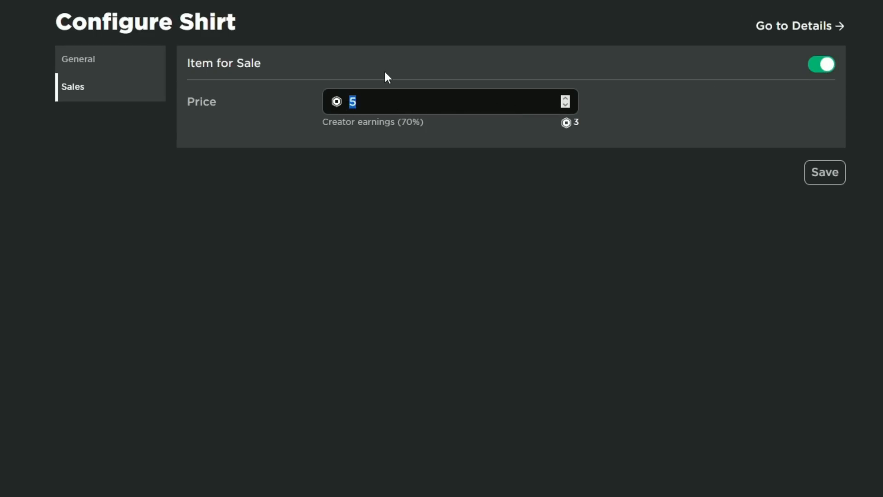
{"action": "type", "text": "2"}
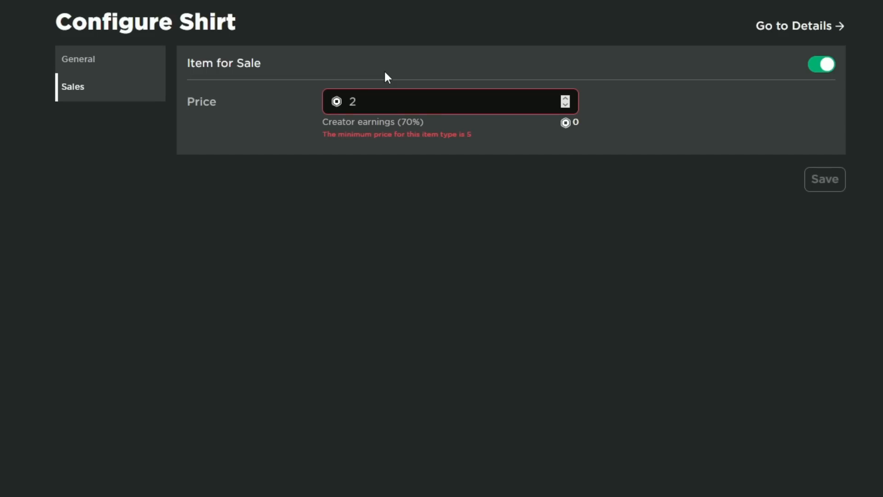
{"action": "type", "text": "2499"}
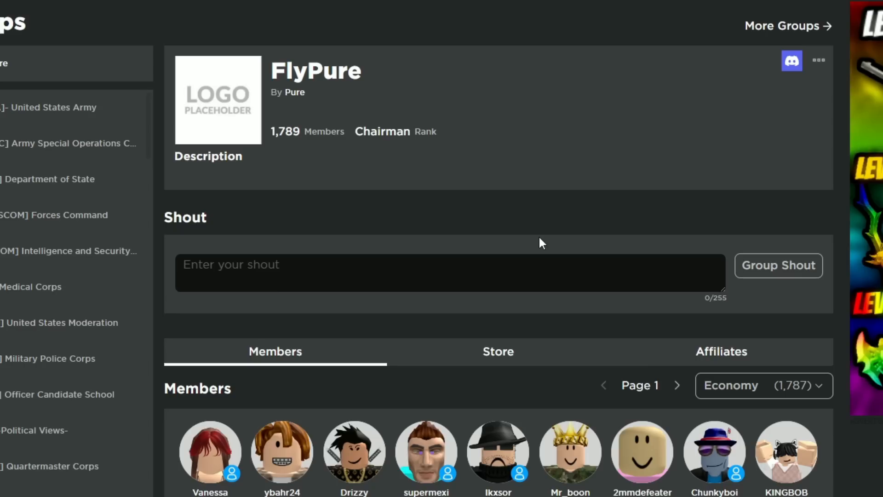
{"action": "mouse_move", "coordinate": [548, 245]}
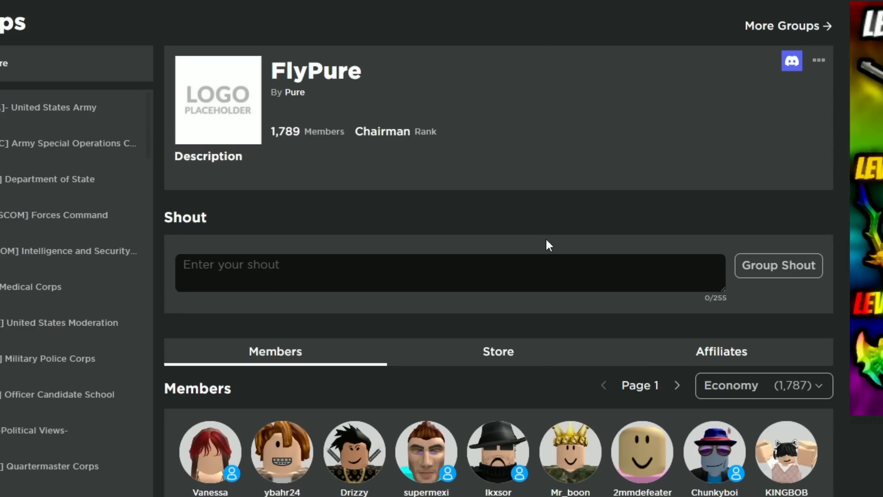
{"action": "mouse_move", "coordinate": [570, 130]}
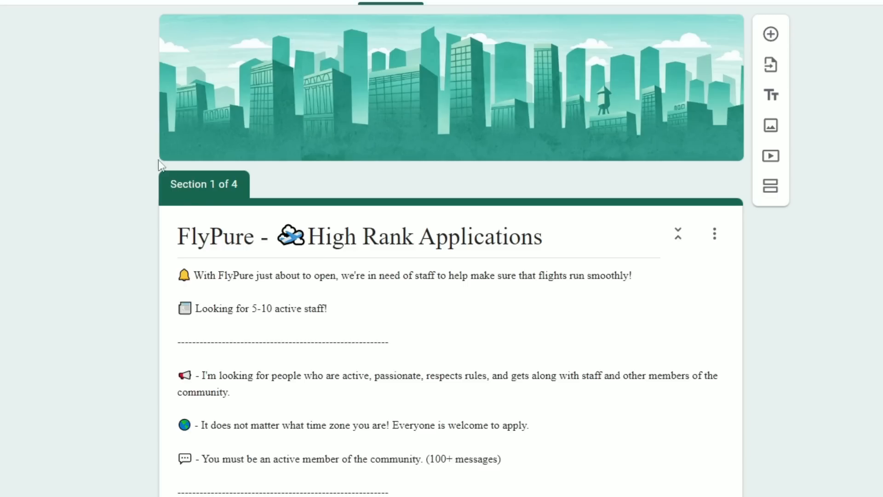
View the responses summary of the FlyPure High Rank Applications form (523 responses).
{"action": "scroll", "scroll_direction": "down", "scroll_amount": 3}
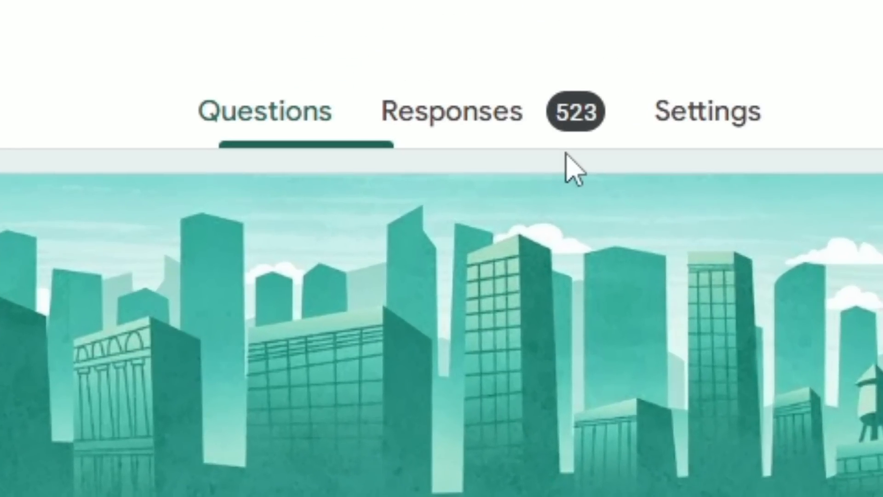
{"action": "left_click", "coordinate": [452, 110]}
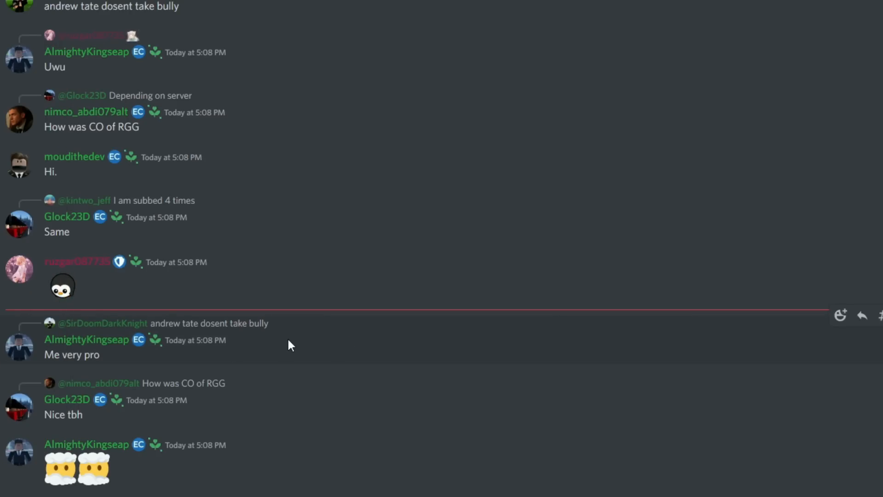
{"action": "scroll", "scroll_direction": "down", "scroll_amount": 3}
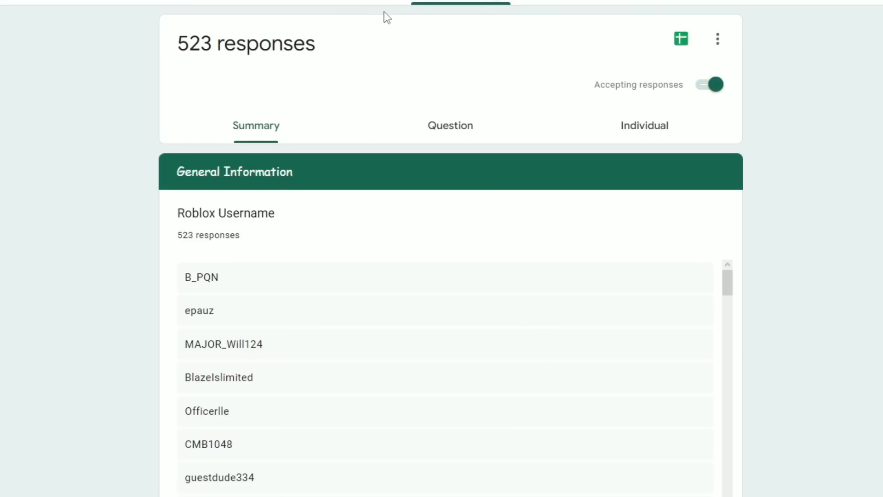
Switch to individual responses and jump to response number 43.
{"action": "left_click", "coordinate": [644, 125]}
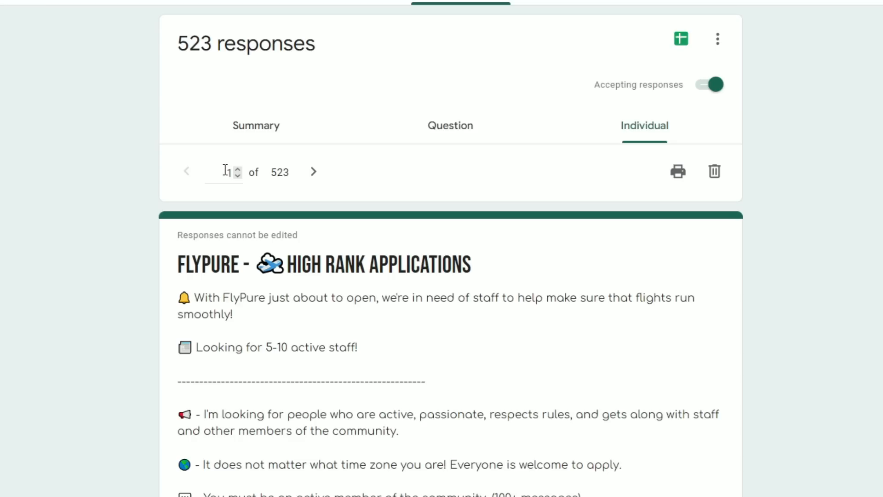
{"action": "left_click", "coordinate": [226, 172]}
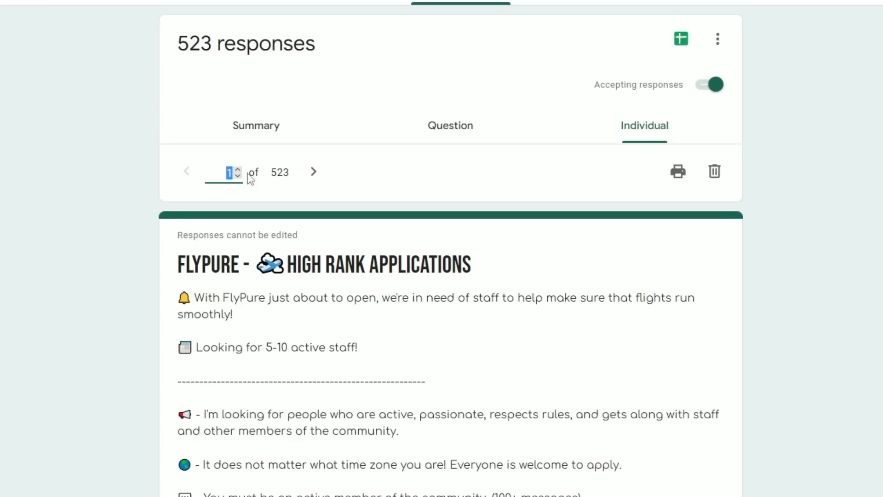
{"action": "type", "text": "43"}
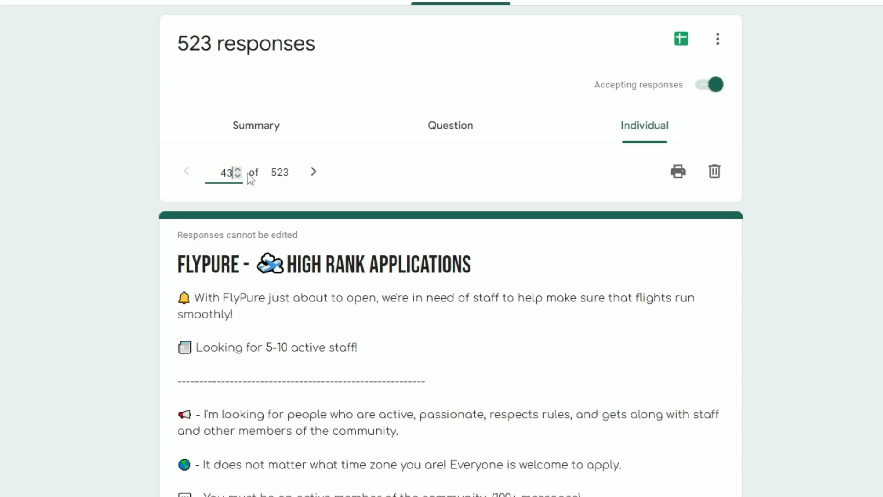
{"action": "scroll", "scroll_direction": "down", "scroll_amount": 3}
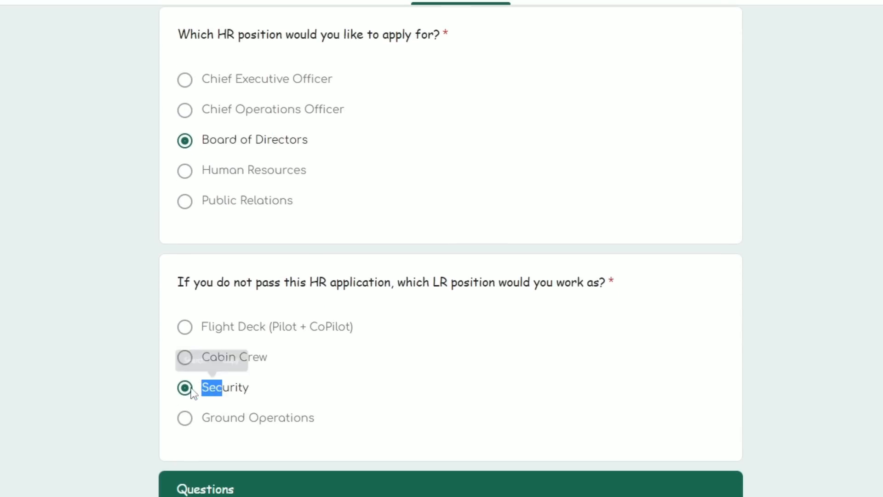
Scroll through applicant 43's answers to read them.
{"action": "scroll", "scroll_direction": "down", "scroll_amount": 3}
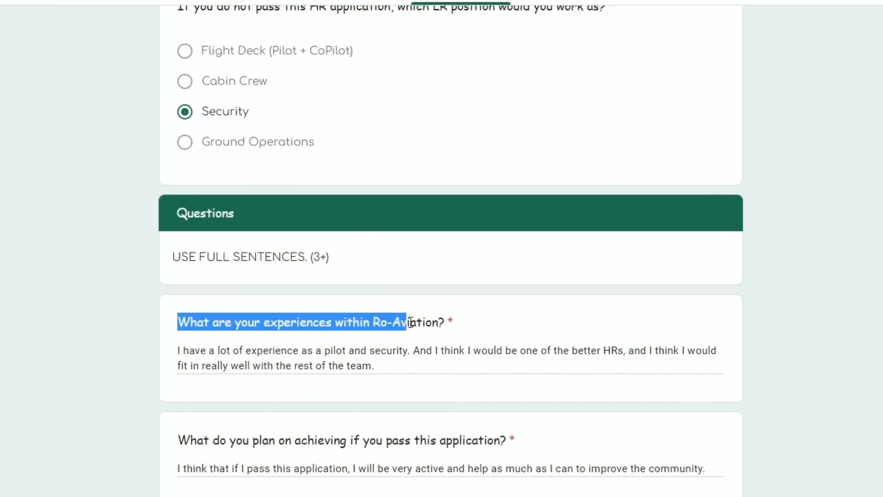
{"action": "scroll", "scroll_direction": "down", "scroll_amount": 3}
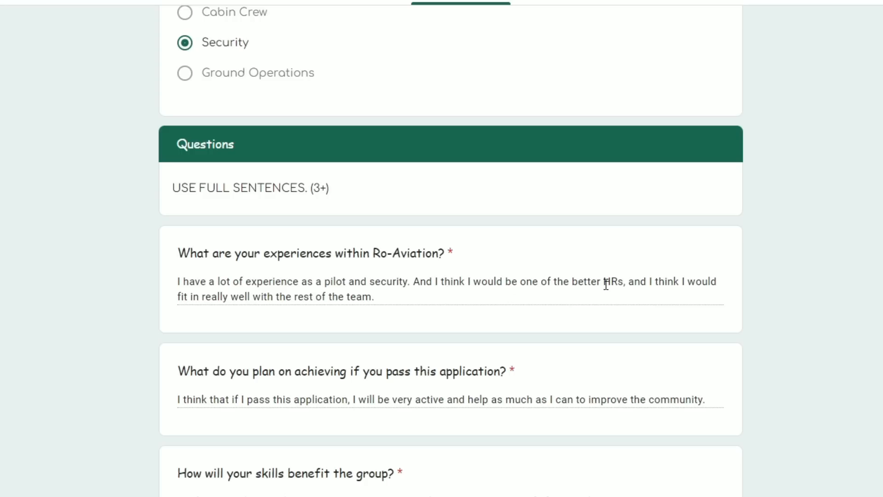
{"action": "mouse_move", "coordinate": [228, 319]}
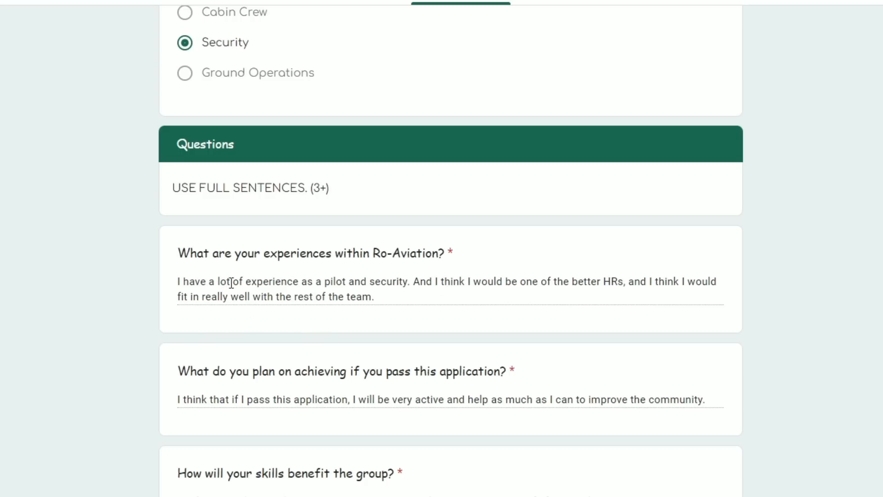
{"action": "scroll", "scroll_direction": "down", "scroll_amount": 3}
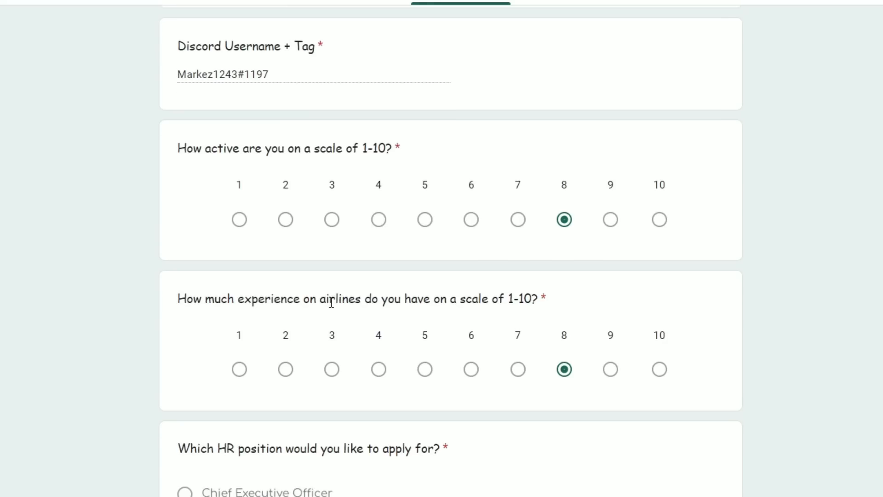
{"action": "scroll", "scroll_direction": "down", "scroll_amount": 3}
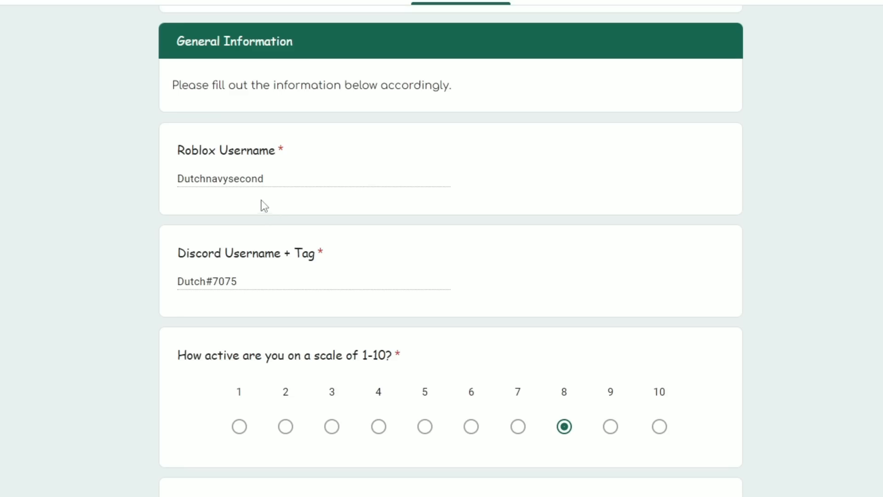
{"action": "mouse_move", "coordinate": [385, 217]}
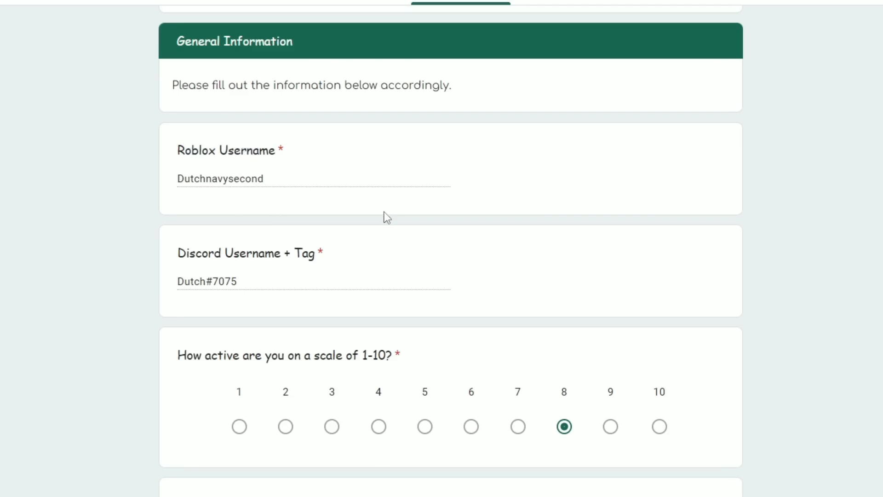
Read the next applicant's long Ro-Aviation experience and plans answers, highlighting a phrase.
{"action": "scroll", "scroll_direction": "down", "scroll_amount": 3}
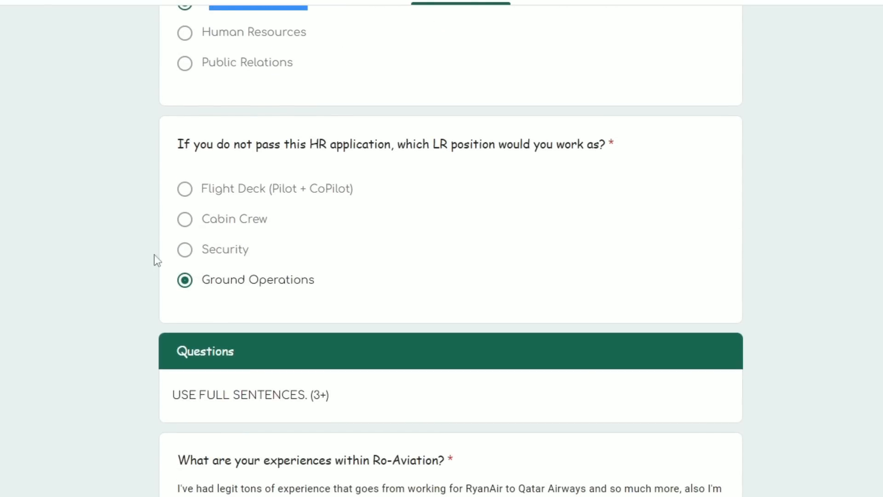
{"action": "scroll", "scroll_direction": "down", "scroll_amount": 3}
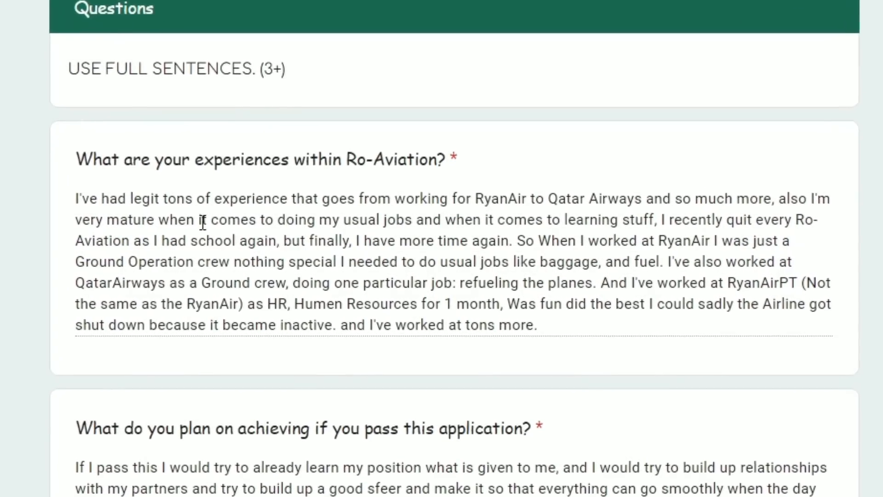
{"action": "scroll", "scroll_direction": "down", "scroll_amount": 3}
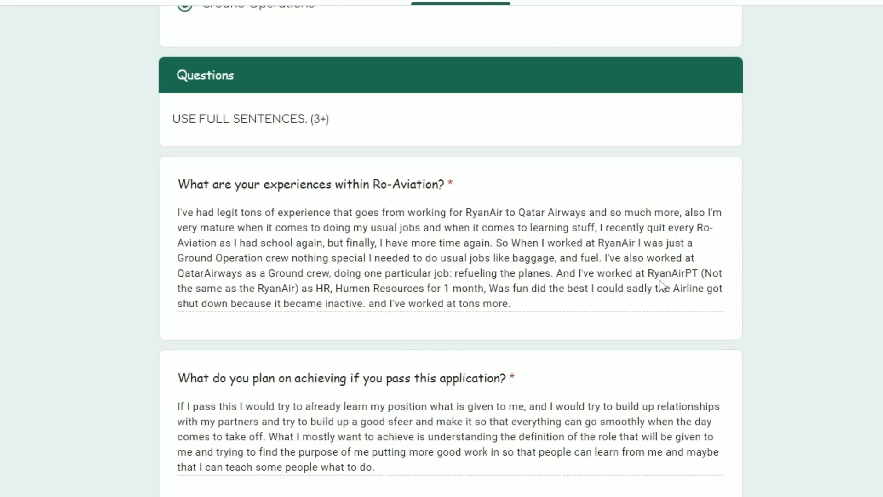
{"action": "scroll", "scroll_direction": "down", "scroll_amount": 3}
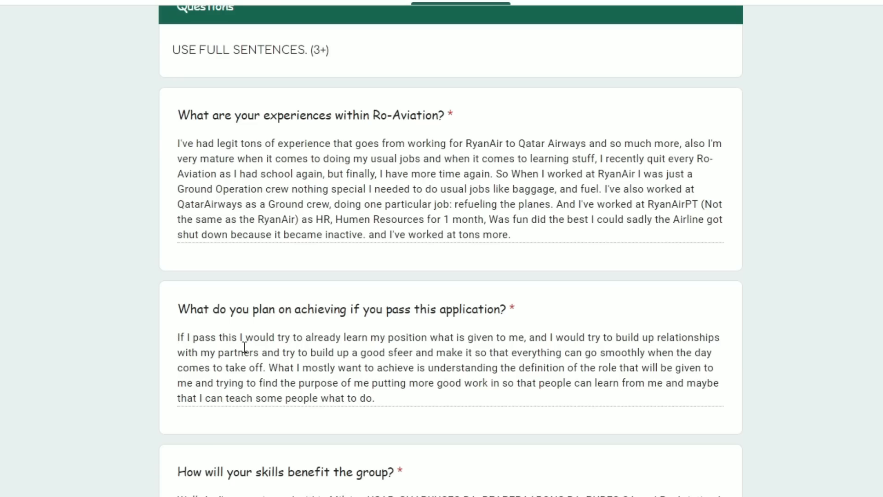
{"action": "mouse_move", "coordinate": [331, 368]}
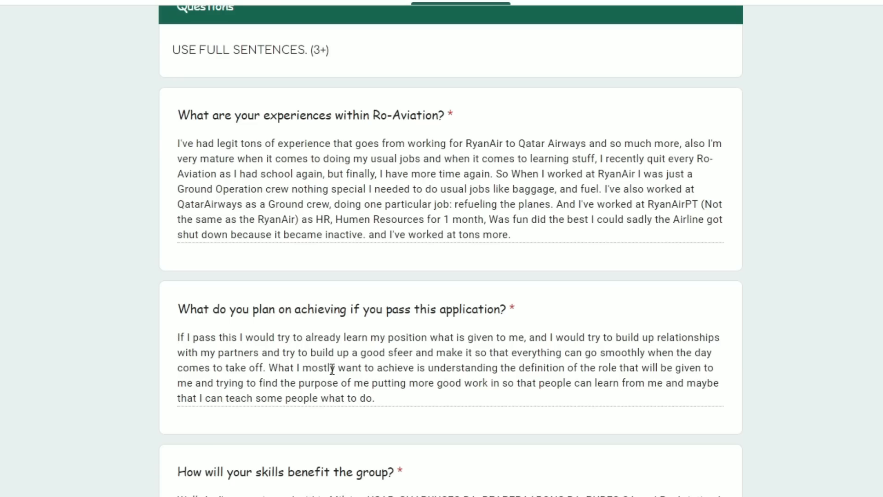
{"action": "mouse_move", "coordinate": [496, 365]}
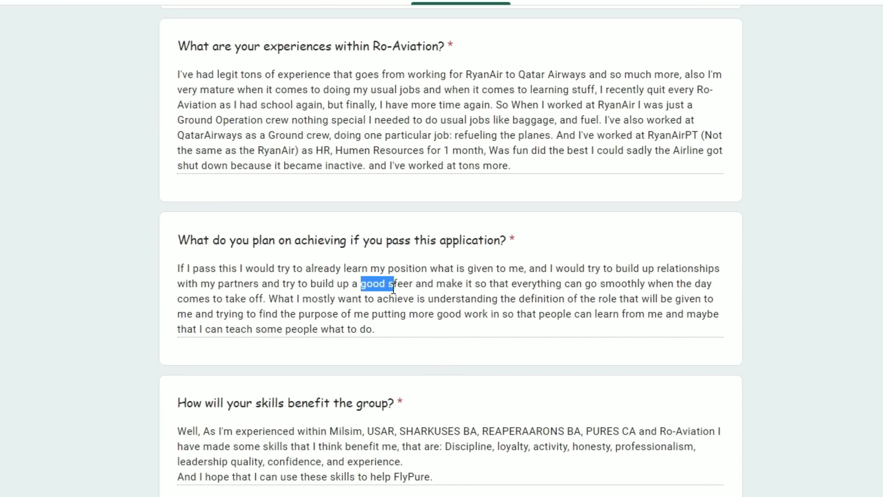
{"action": "left_click_drag", "start_coordinate": [360, 283], "coordinate": [421, 284]}
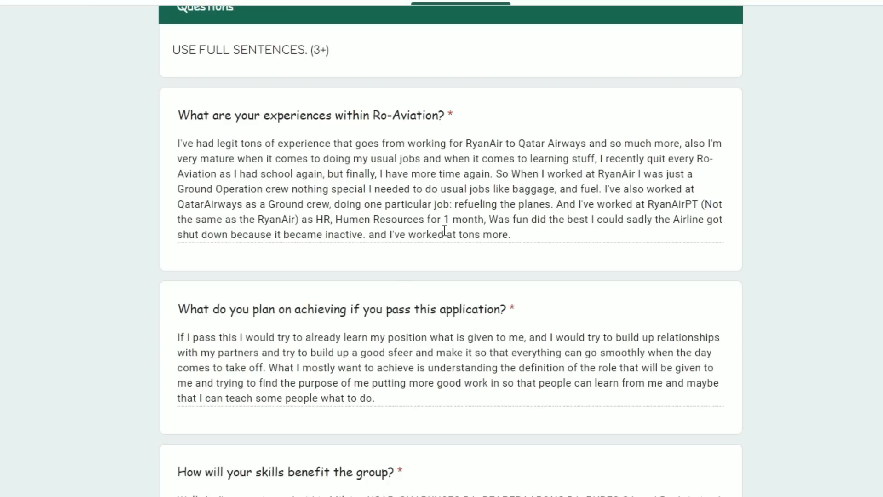
{"action": "mouse_move", "coordinate": [503, 177]}
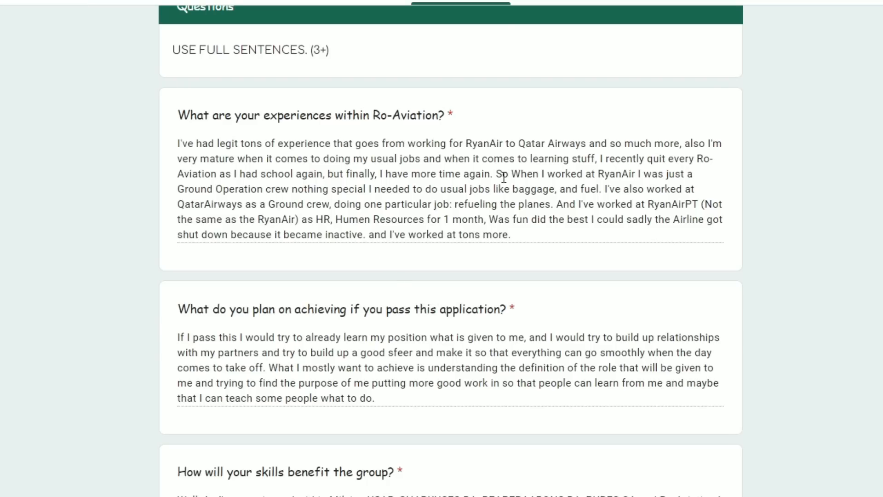
{"action": "double_click", "coordinate": [517, 174]}
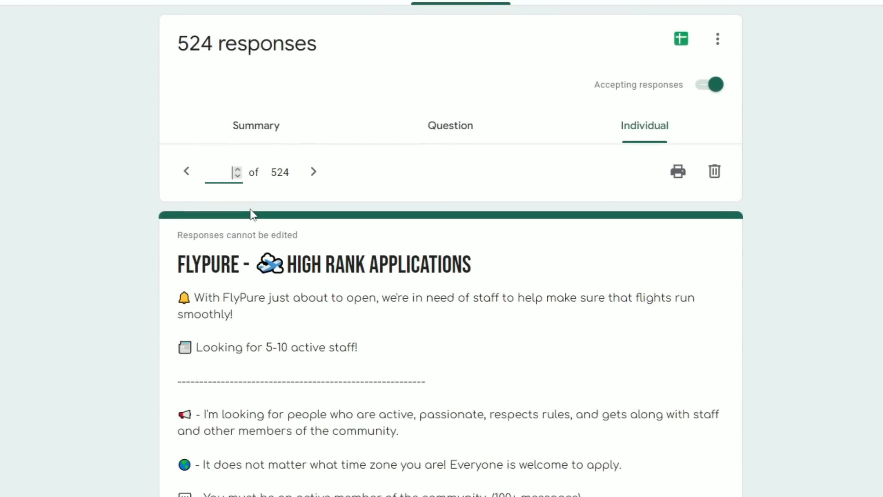
Scroll through the Chief Operations Officer applicant's multiple-choice and written answers.
{"action": "scroll", "scroll_direction": "down", "scroll_amount": 3}
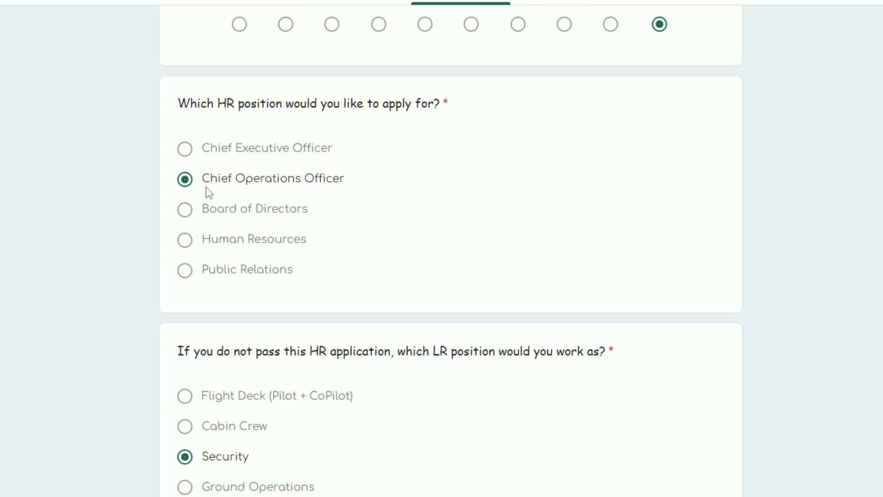
{"action": "scroll", "scroll_direction": "down", "scroll_amount": 3}
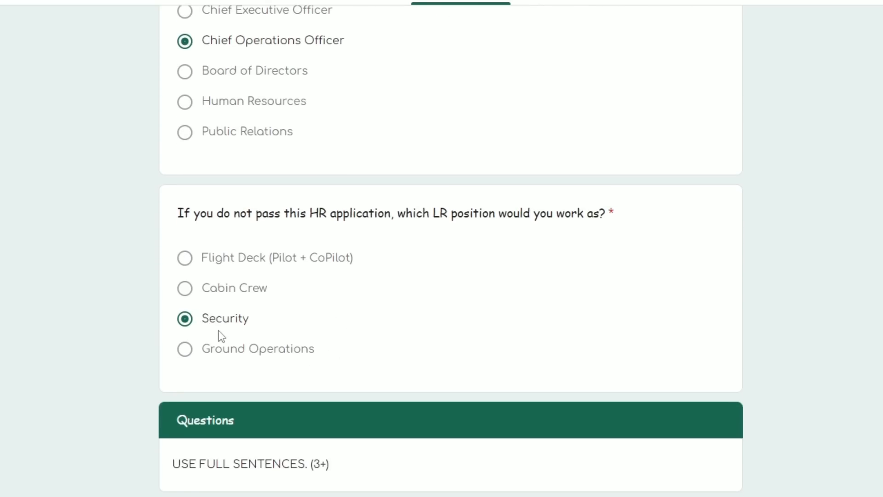
{"action": "scroll", "scroll_direction": "down", "scroll_amount": 3}
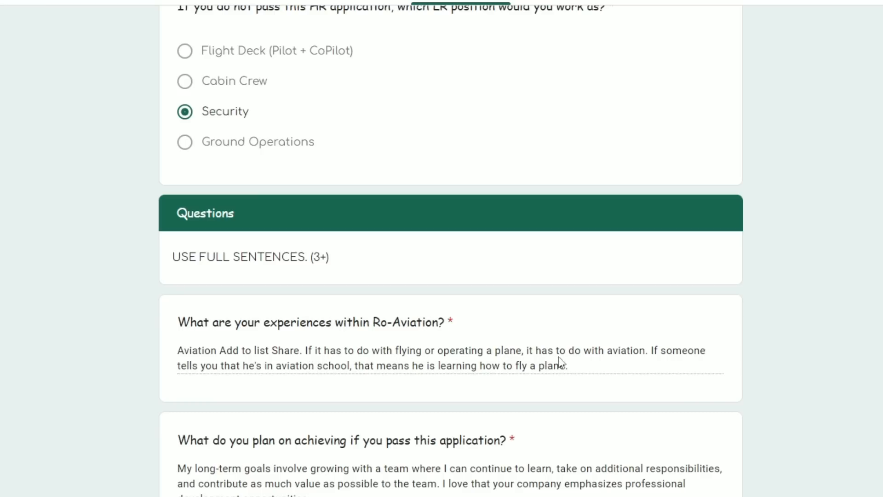
{"action": "mouse_move", "coordinate": [219, 383]}
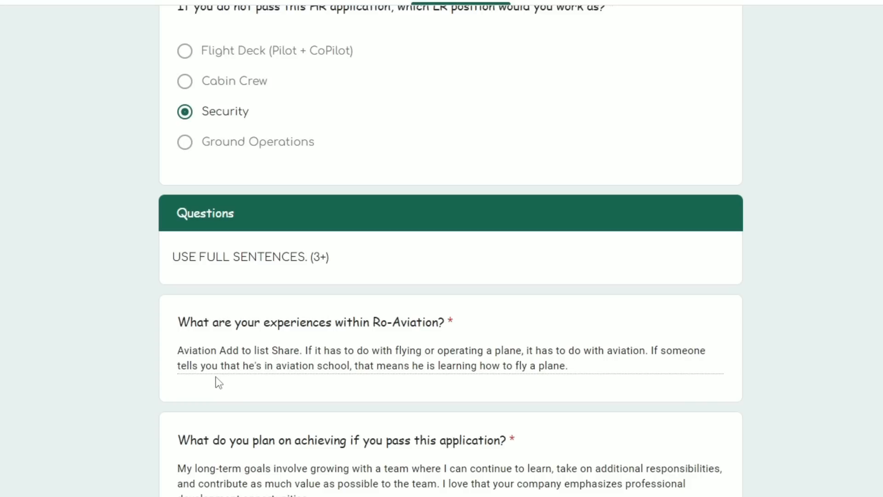
{"action": "mouse_move", "coordinate": [402, 385]}
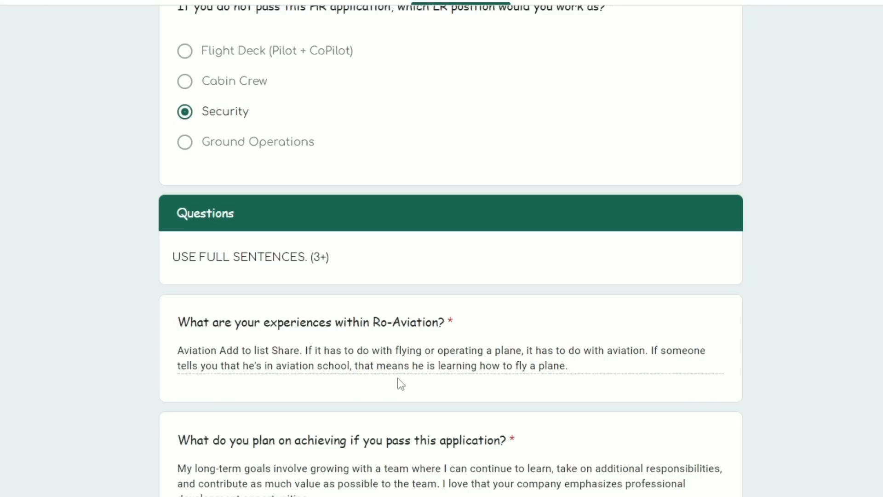